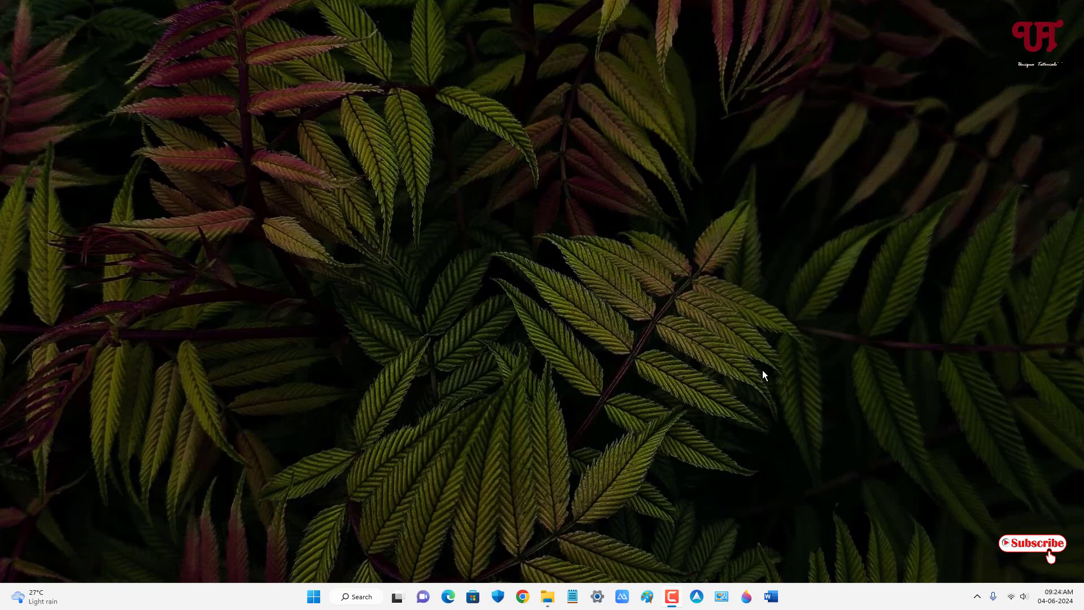
mouse_move(759, 374)
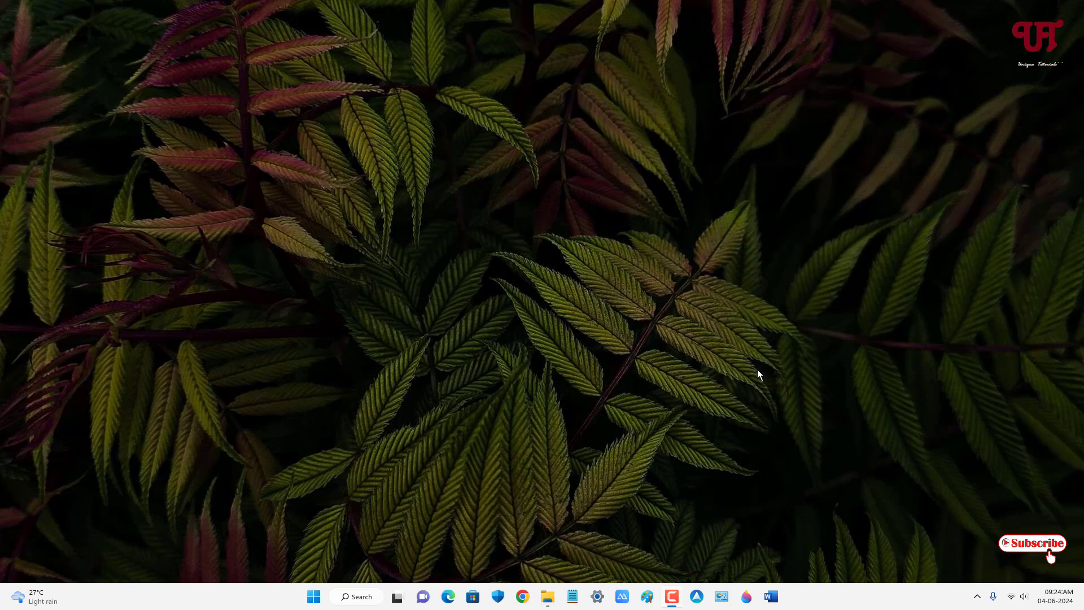
mouse_move(707, 364)
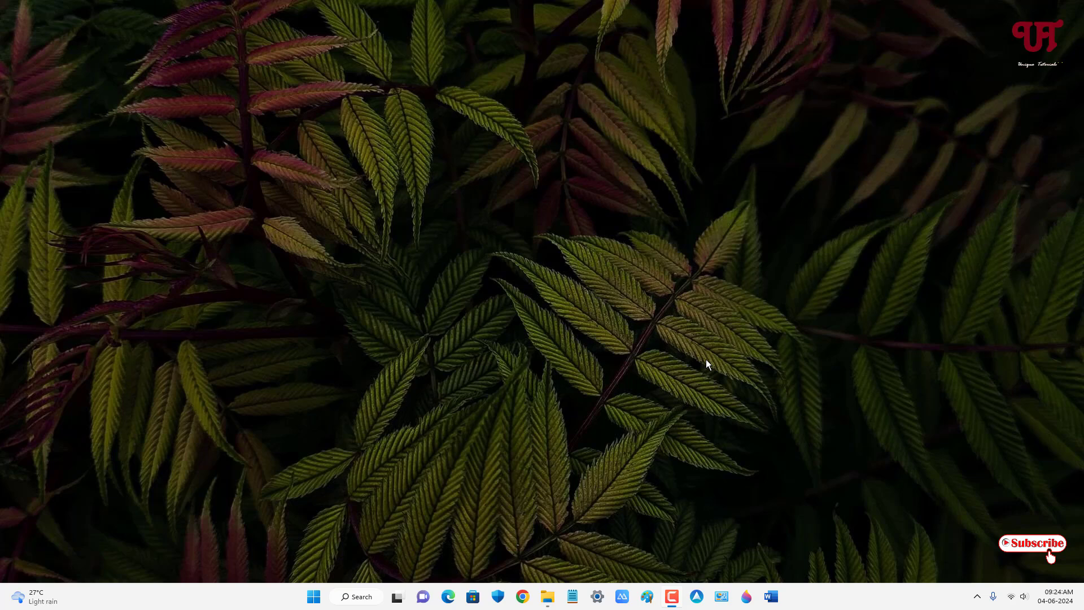
mouse_move(549, 597)
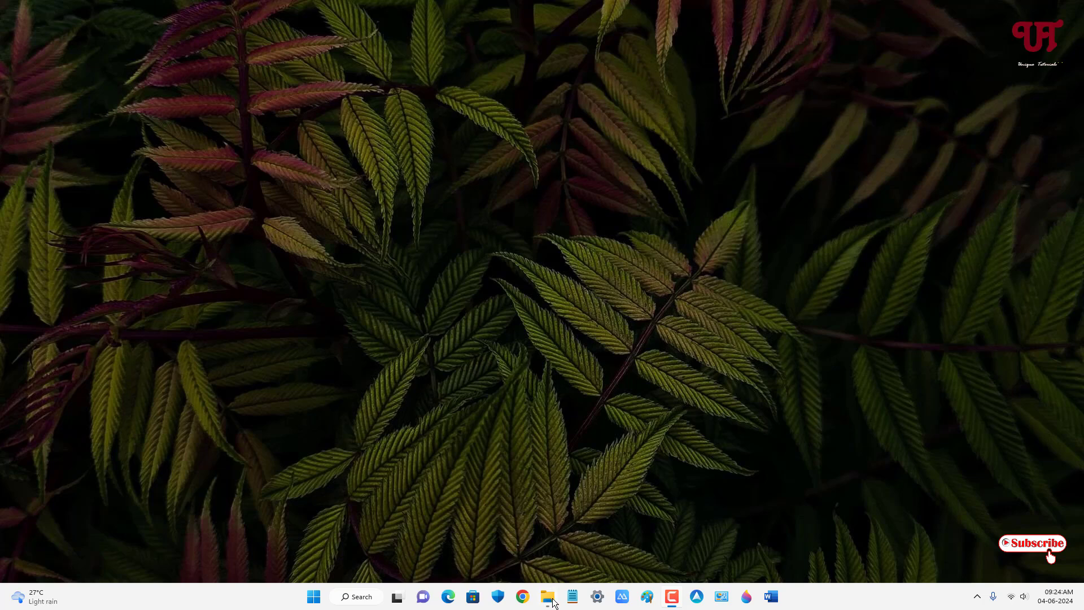
Launch File Explorer at This PC, where hovering a folder shows a selection checkbox.
click(547, 597)
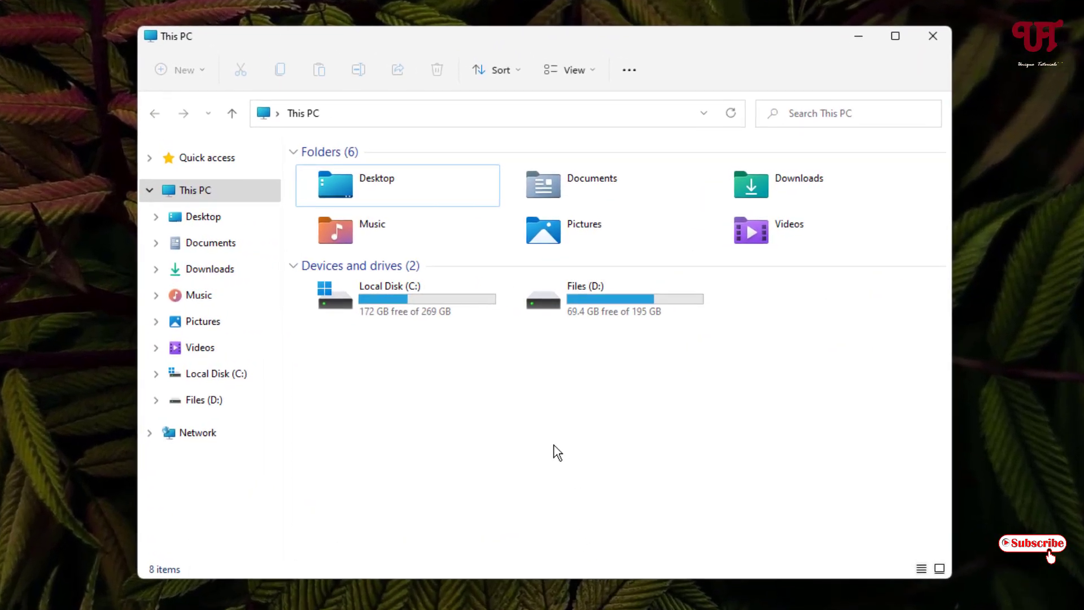
mouse_move(541, 401)
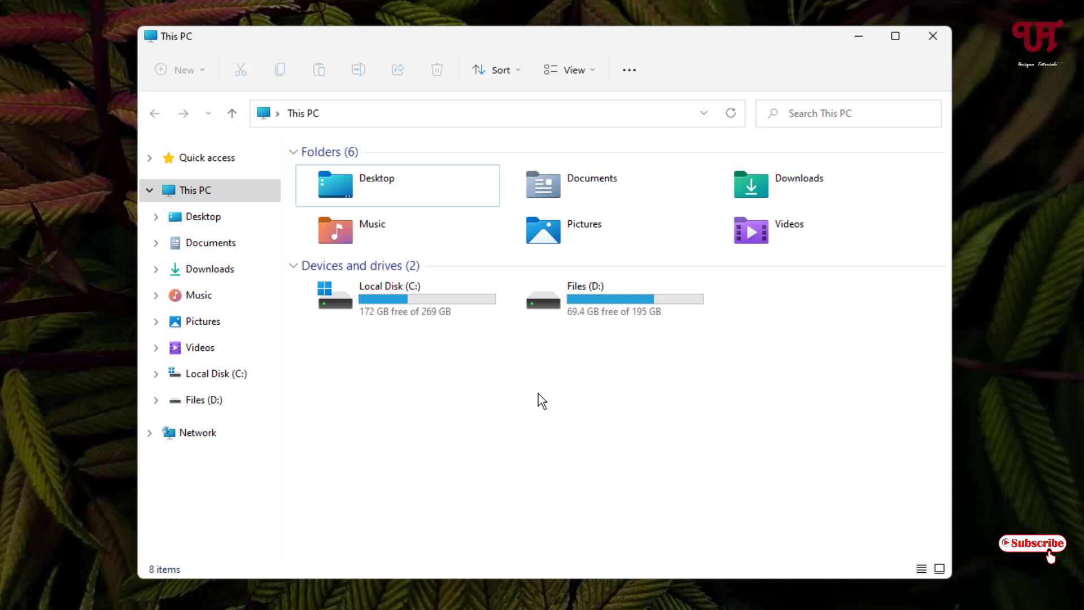
mouse_move(385, 195)
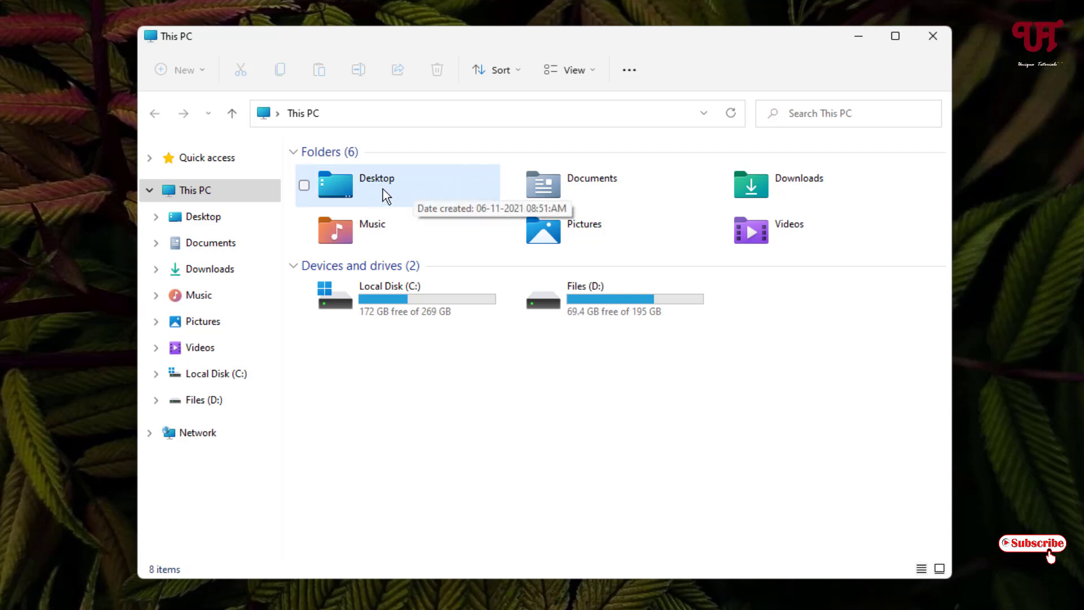
mouse_move(325, 297)
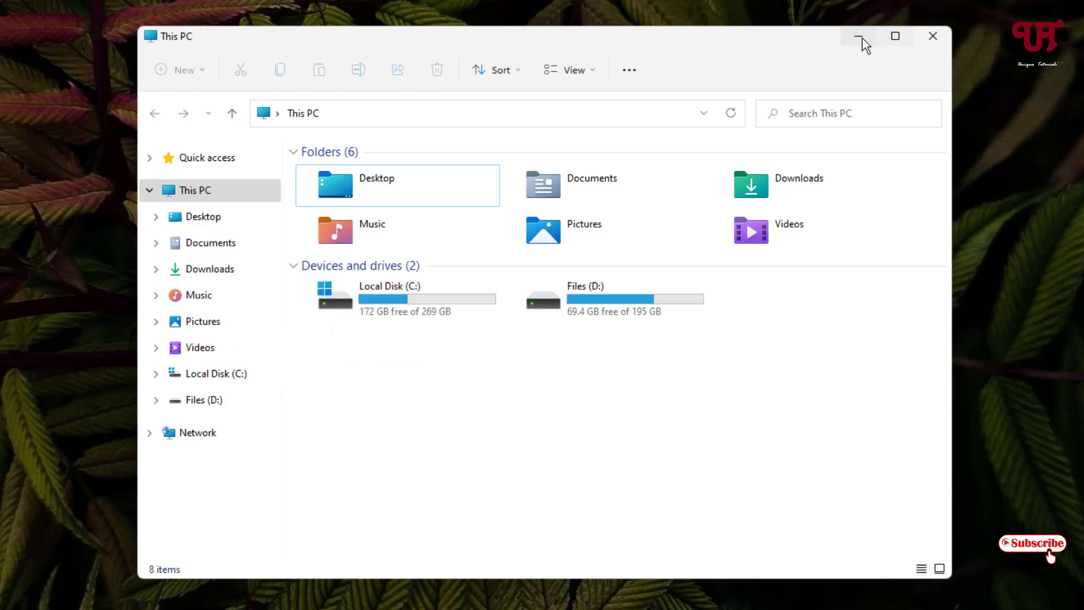
mouse_move(857, 36)
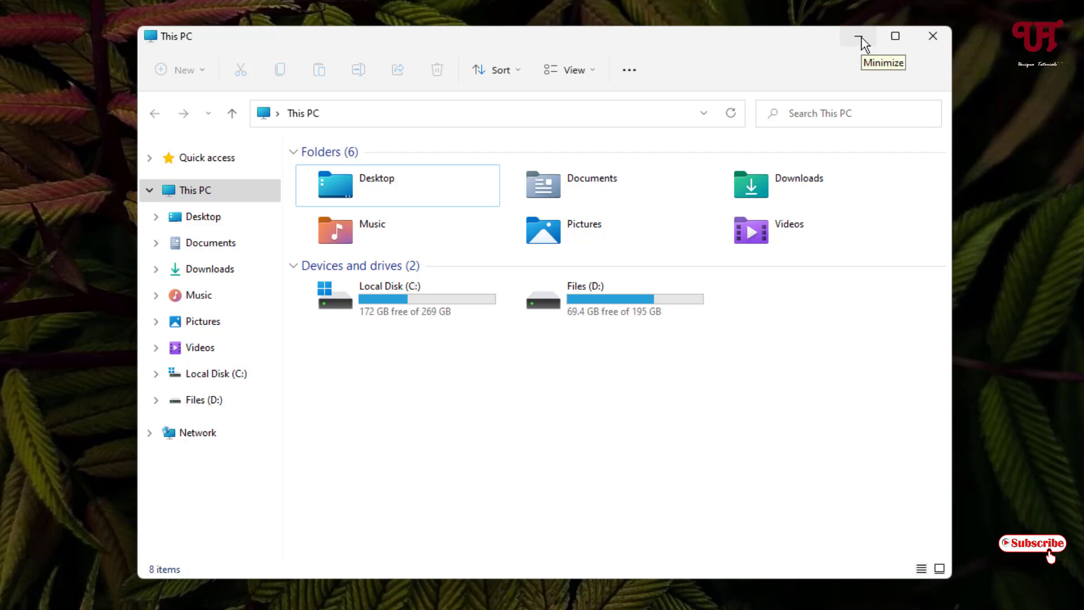
Minimize This PC and search the Start menu for 'File Explorer Options'.
click(857, 35)
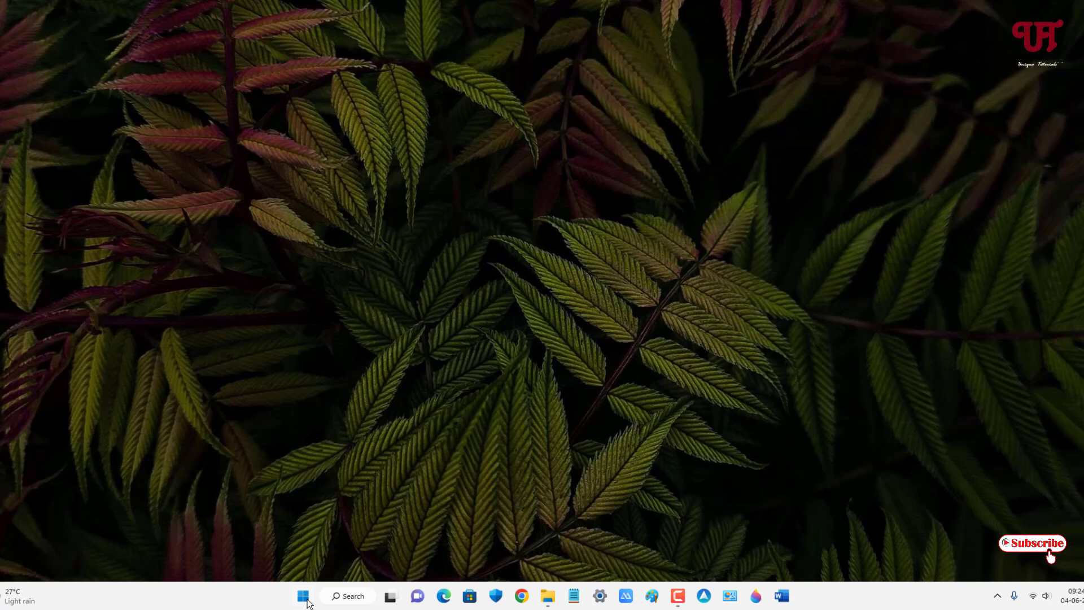
click(349, 595)
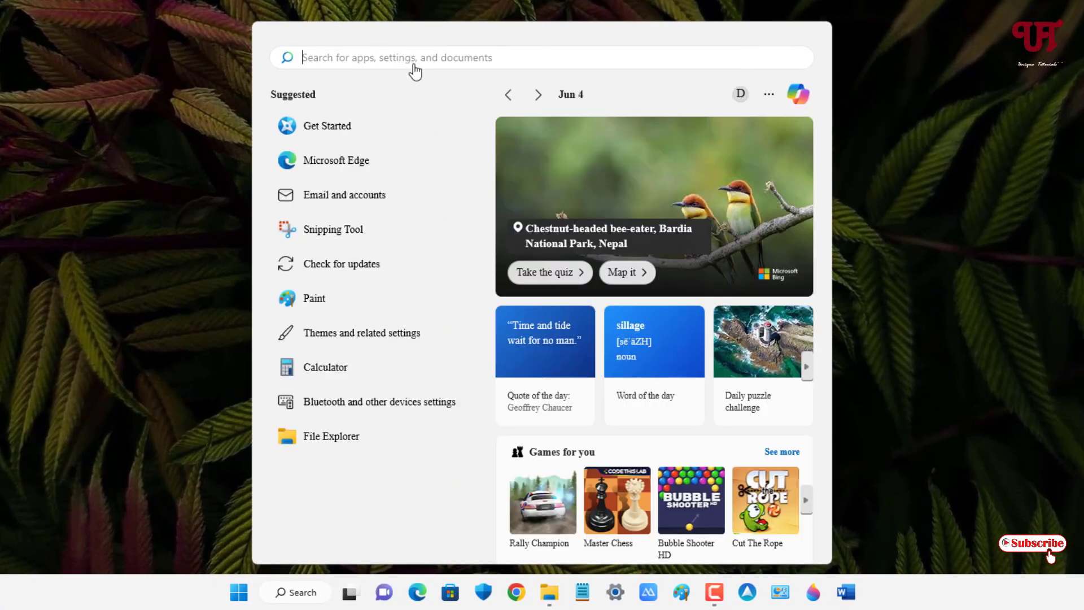
text(File Explorer Options)
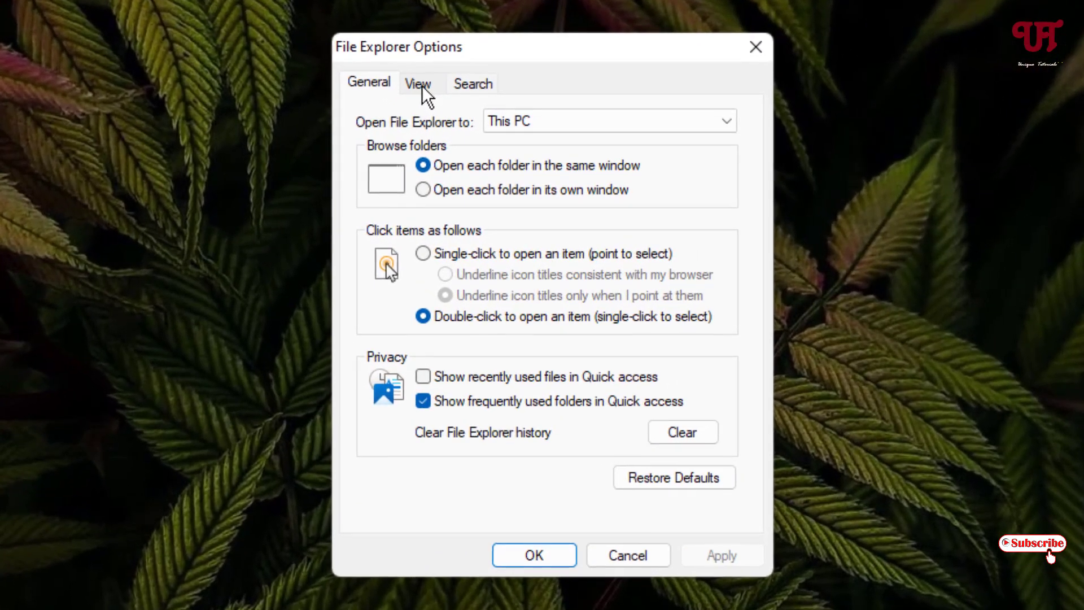
Under View, turn off 'Use check boxes to select items', confirm with OK, and minimize This PC.
click(418, 82)
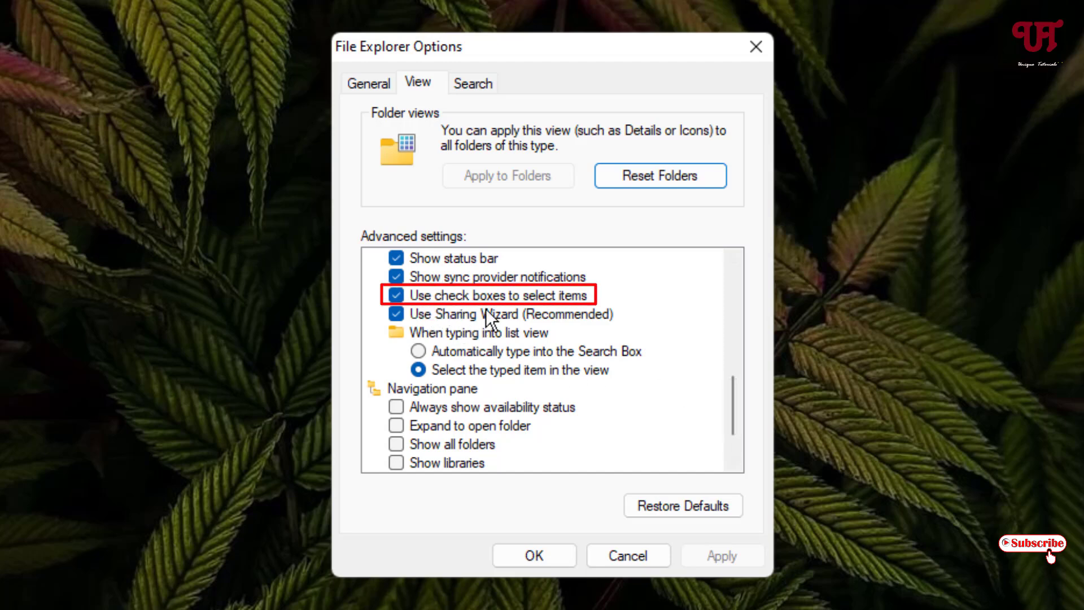
mouse_move(425, 307)
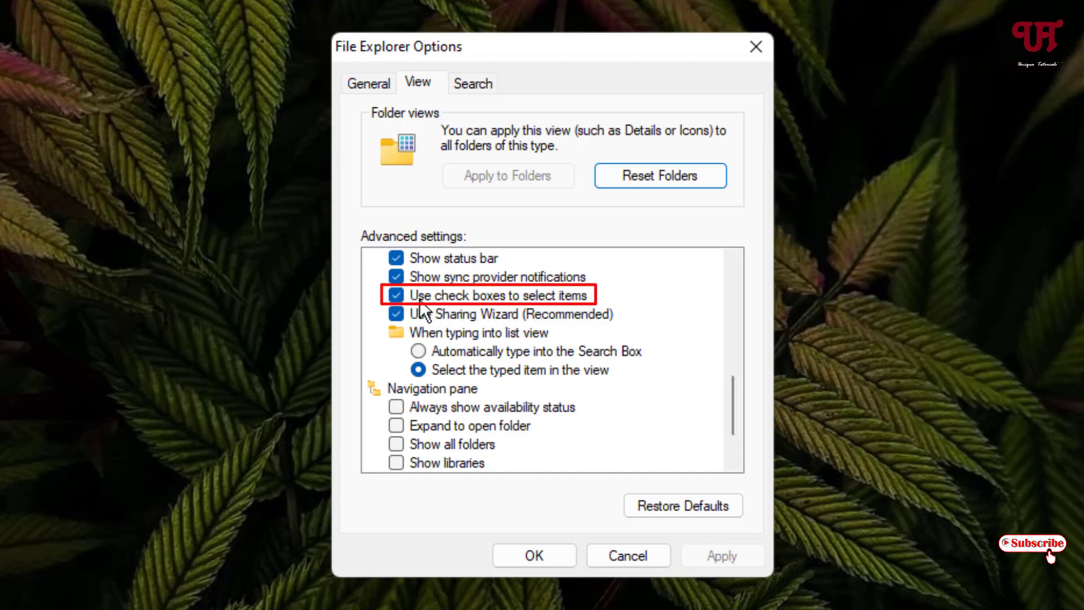
click(396, 295)
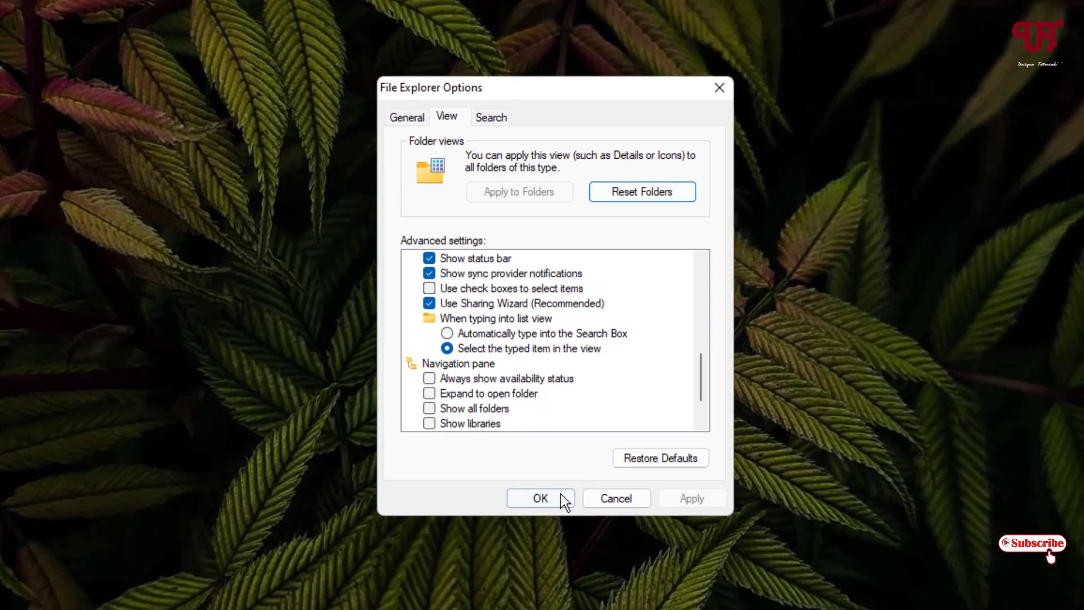
click(540, 498)
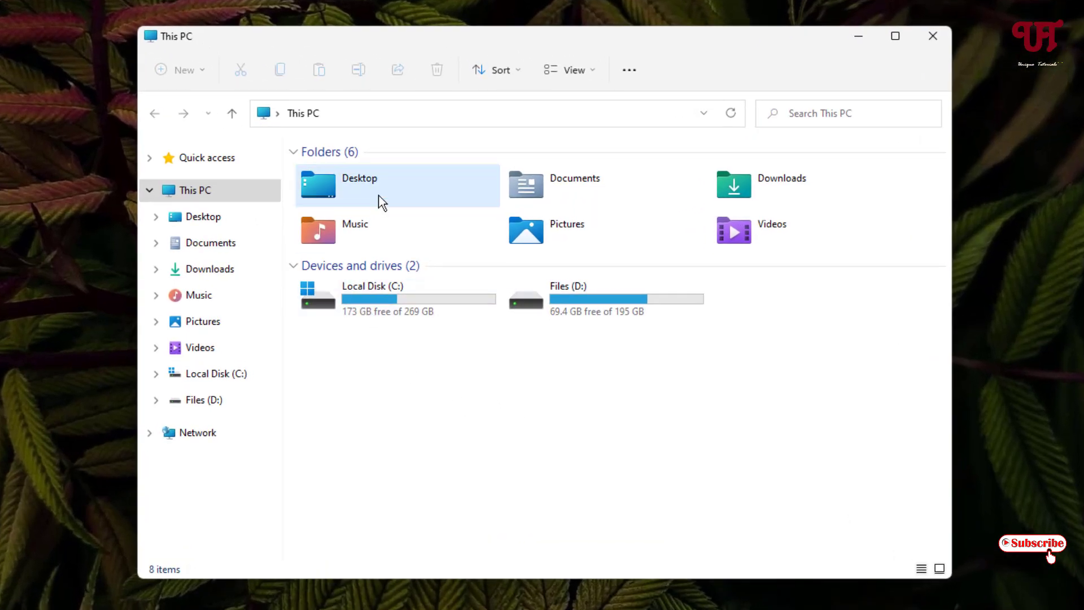
click(932, 35)
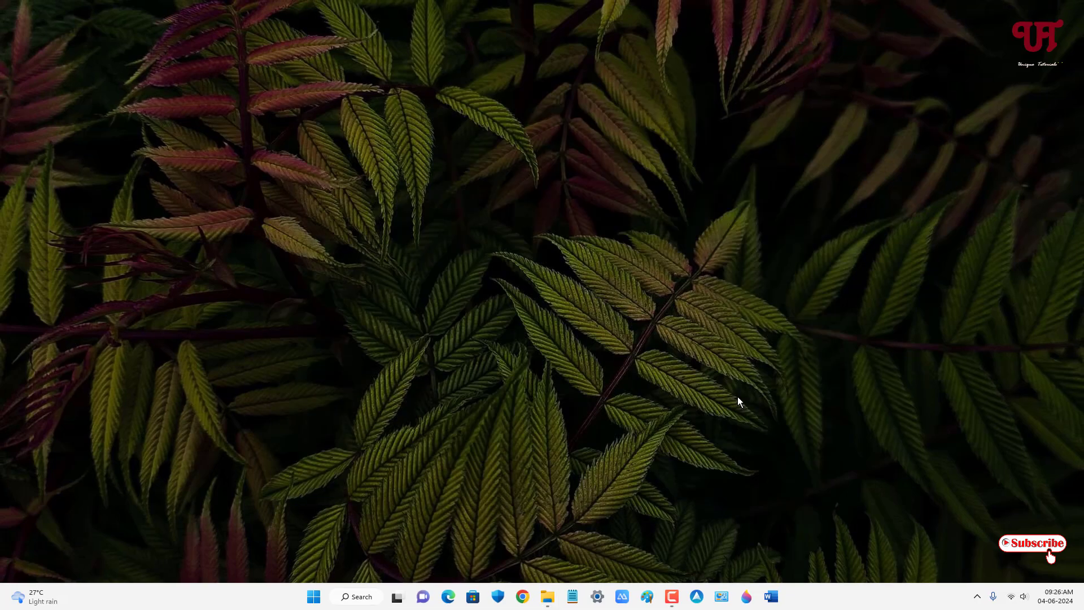
mouse_move(593, 481)
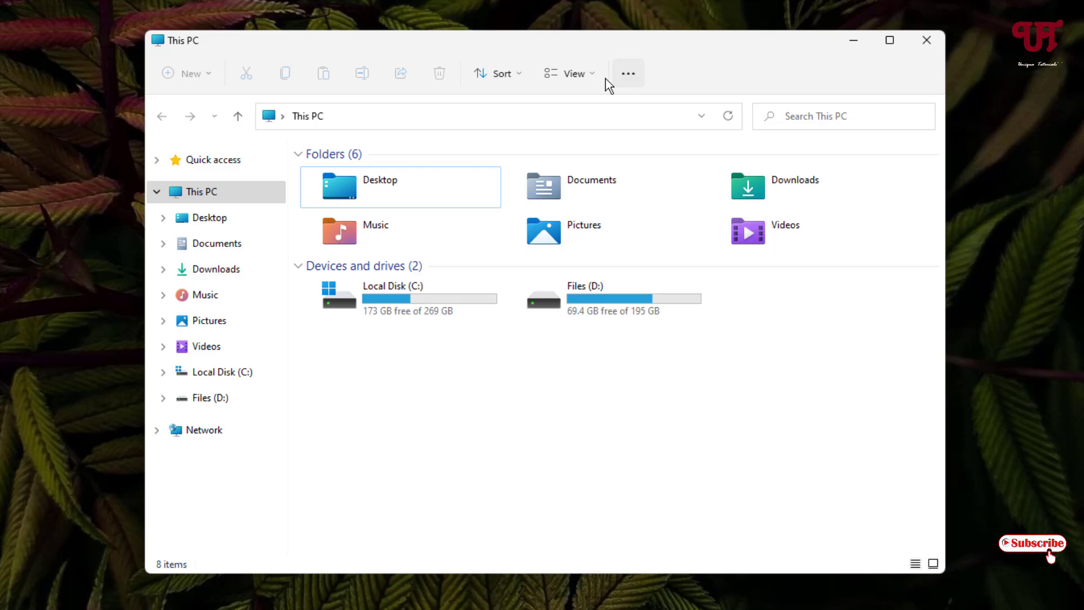
Check the View layout menu and hover Local Disk (C:) to confirm no checkbox, then minimize the window.
click(570, 72)
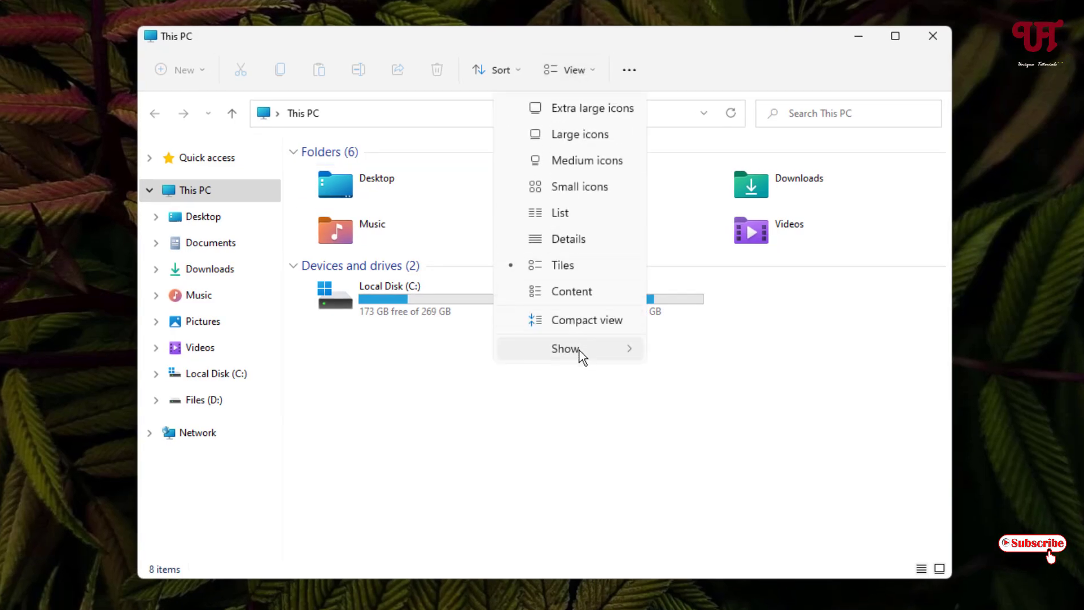
click(565, 348)
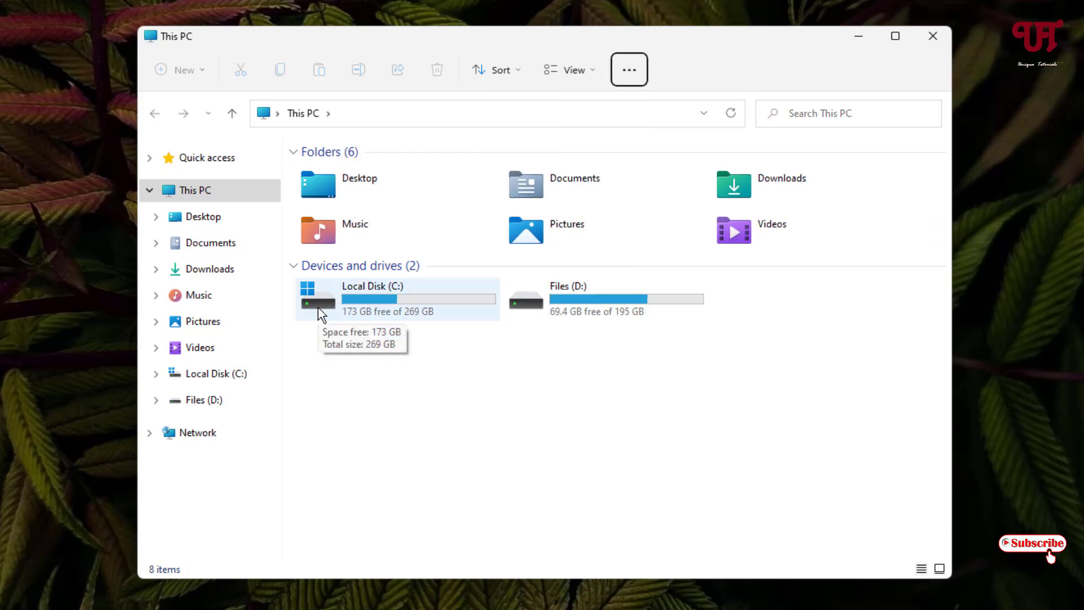
click(932, 36)
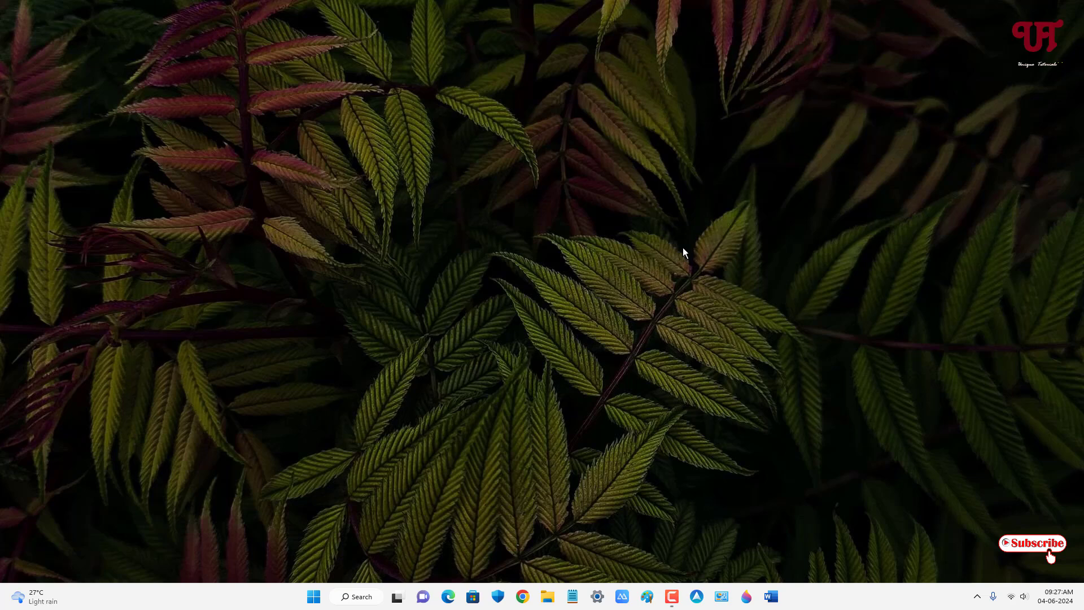
mouse_move(615, 264)
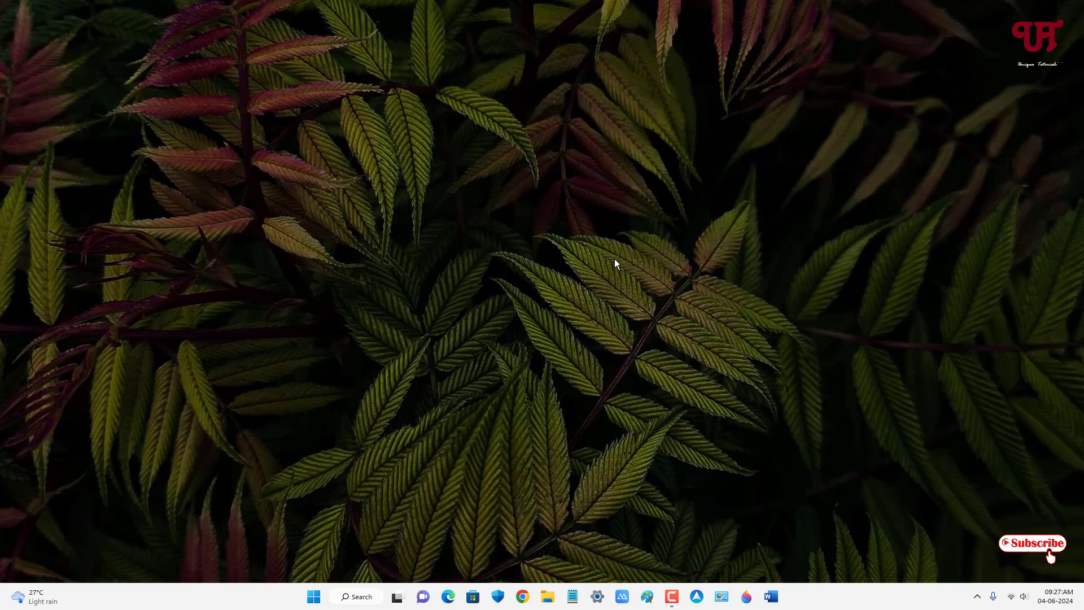
mouse_move(599, 270)
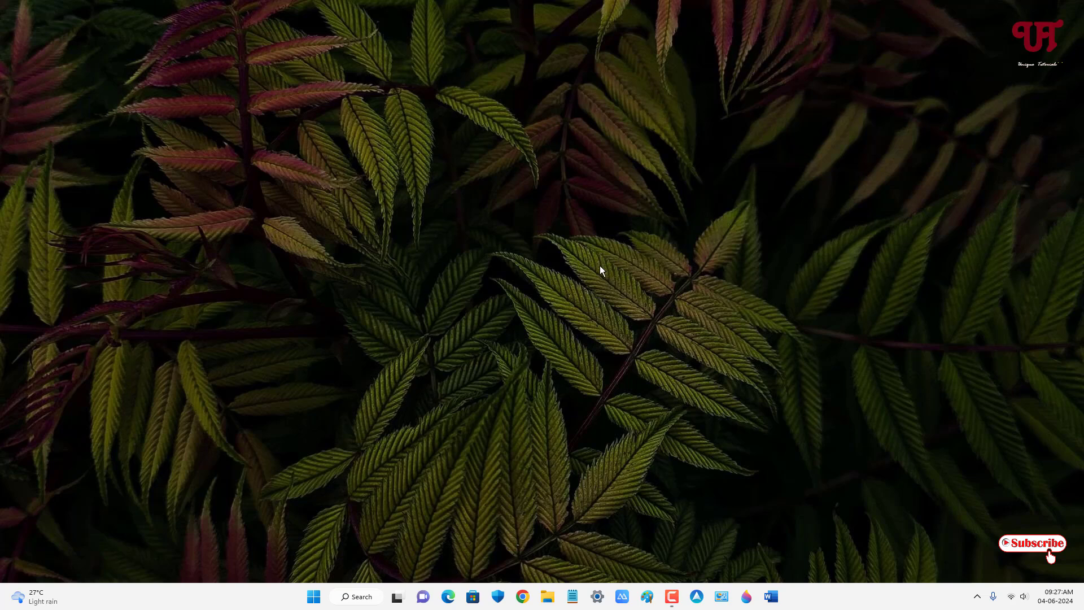